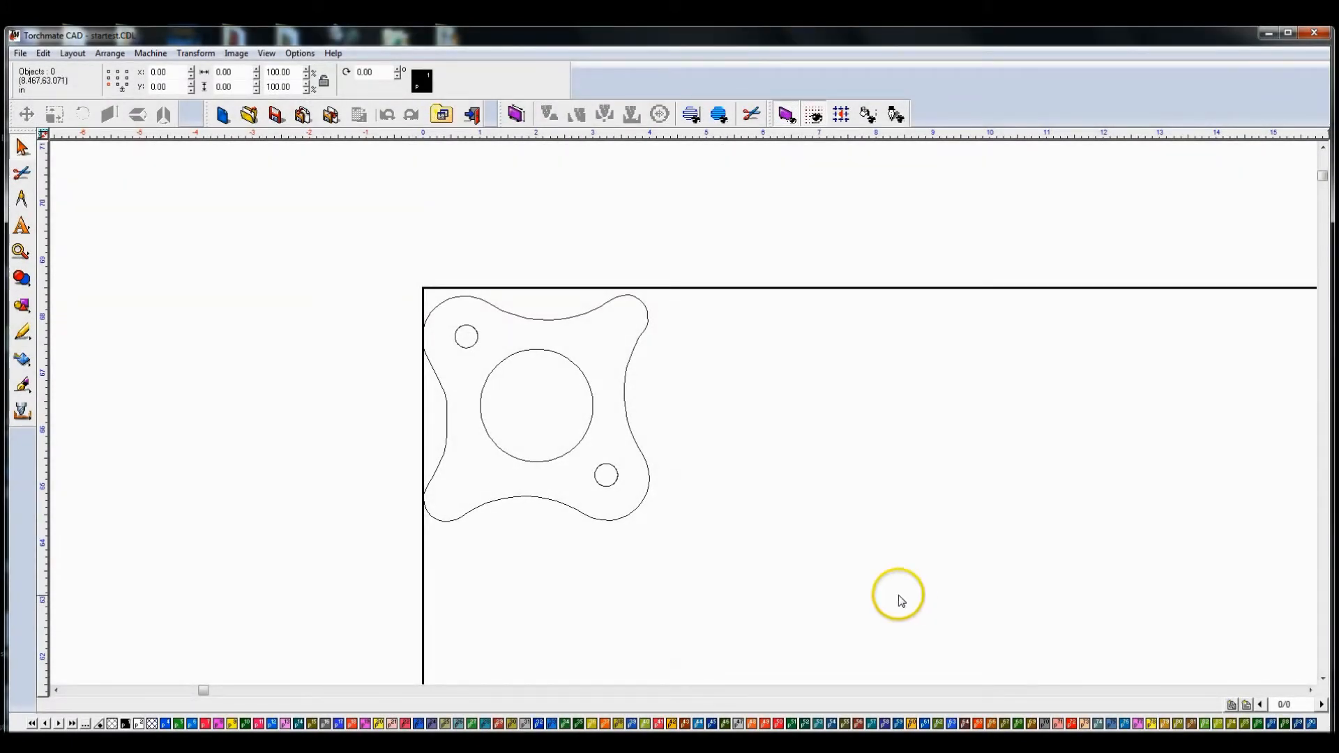
mouse_move(652, 589)
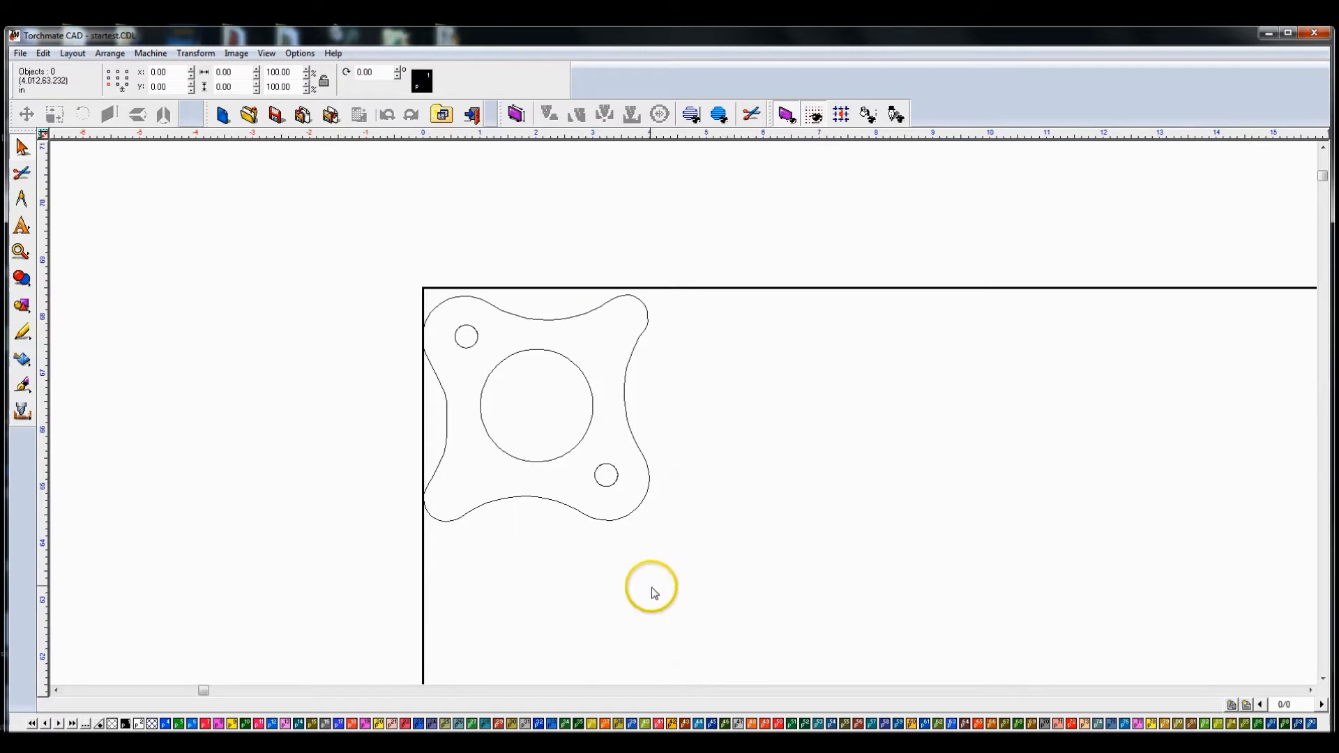
mouse_move(639, 586)
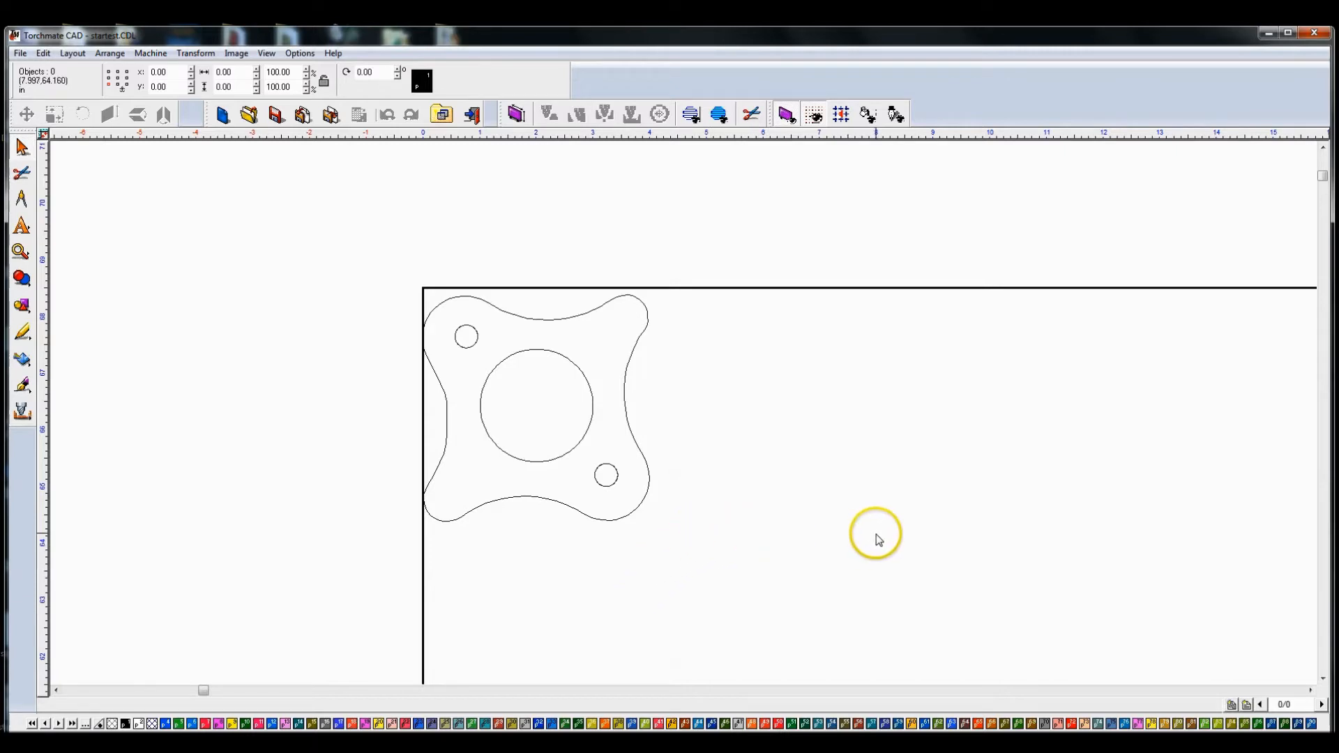
mouse_move(882, 536)
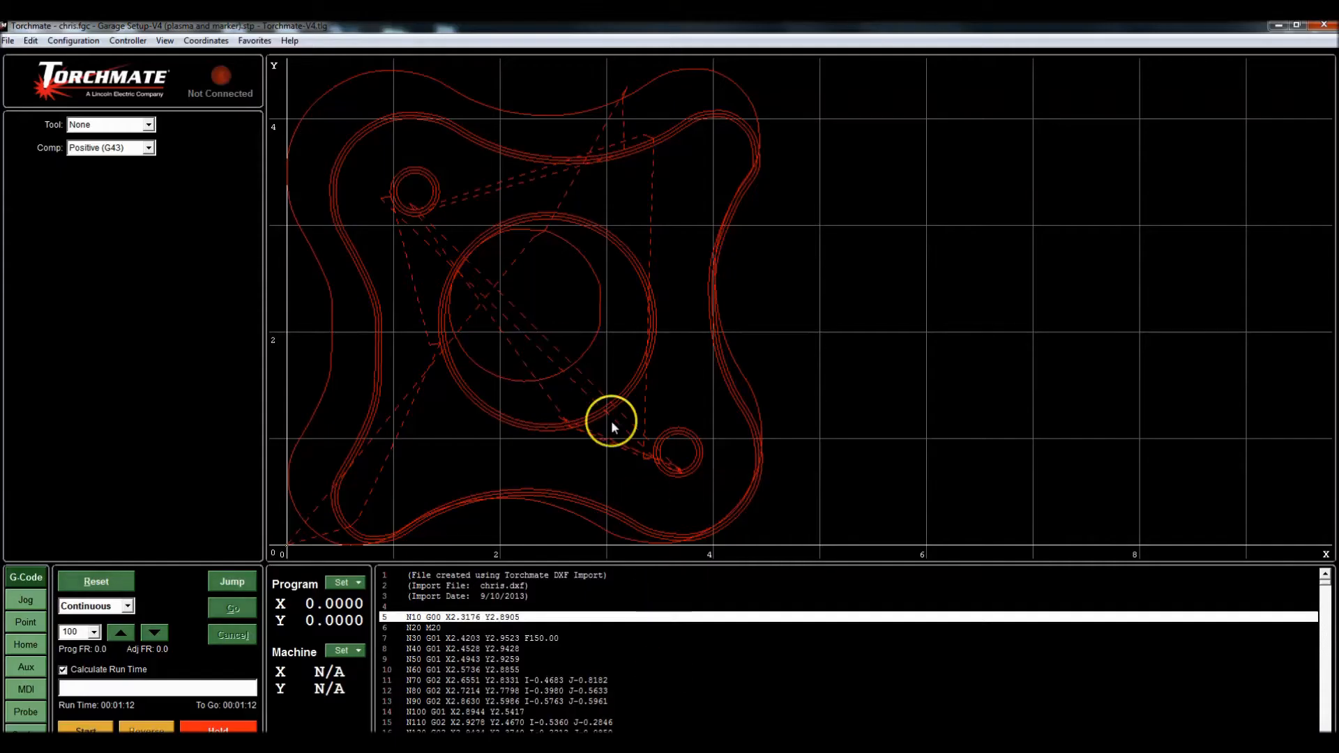
mouse_move(663, 392)
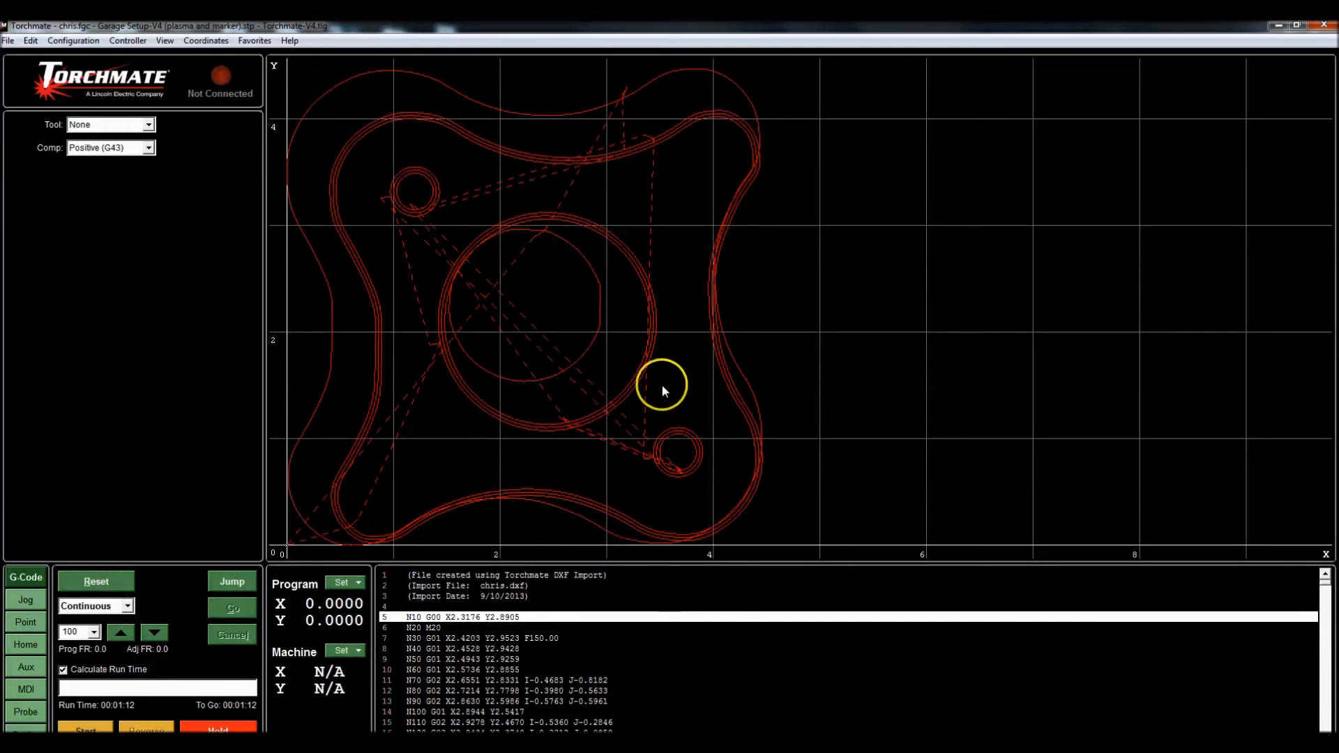
mouse_move(362, 465)
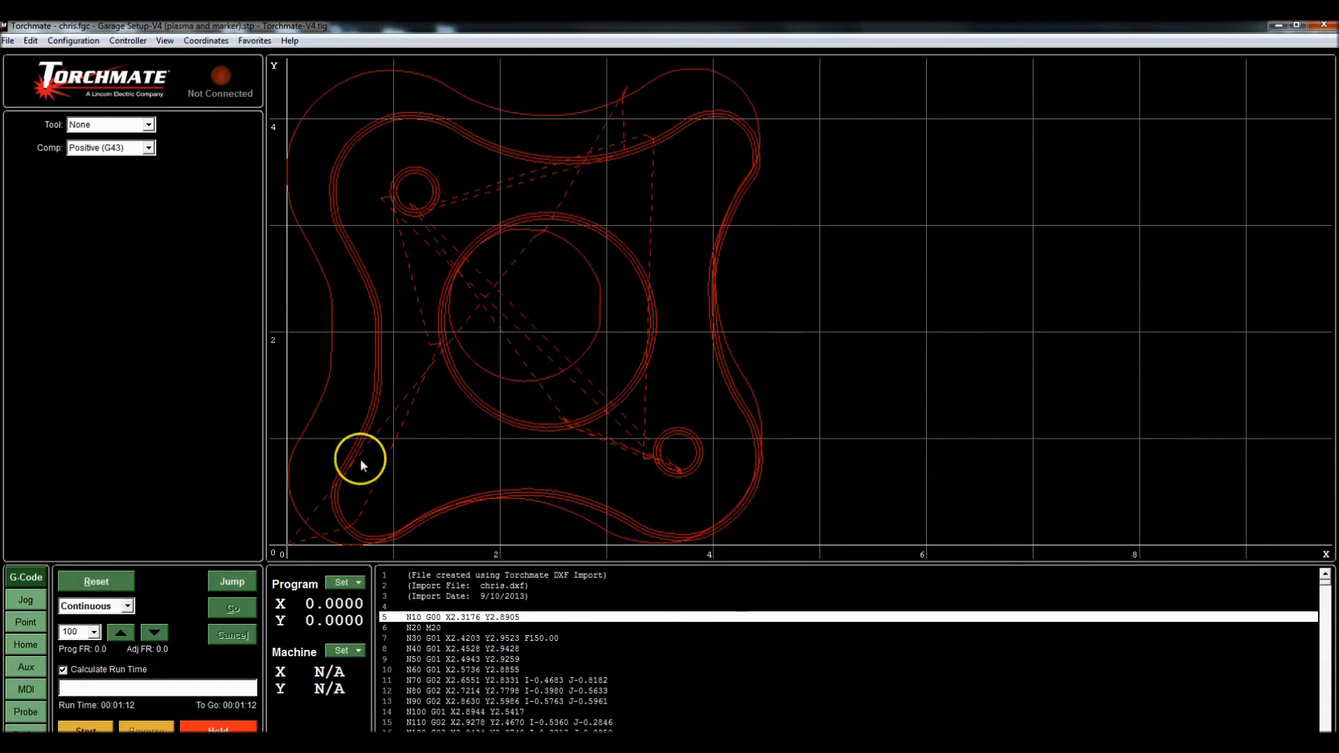
mouse_move(401, 151)
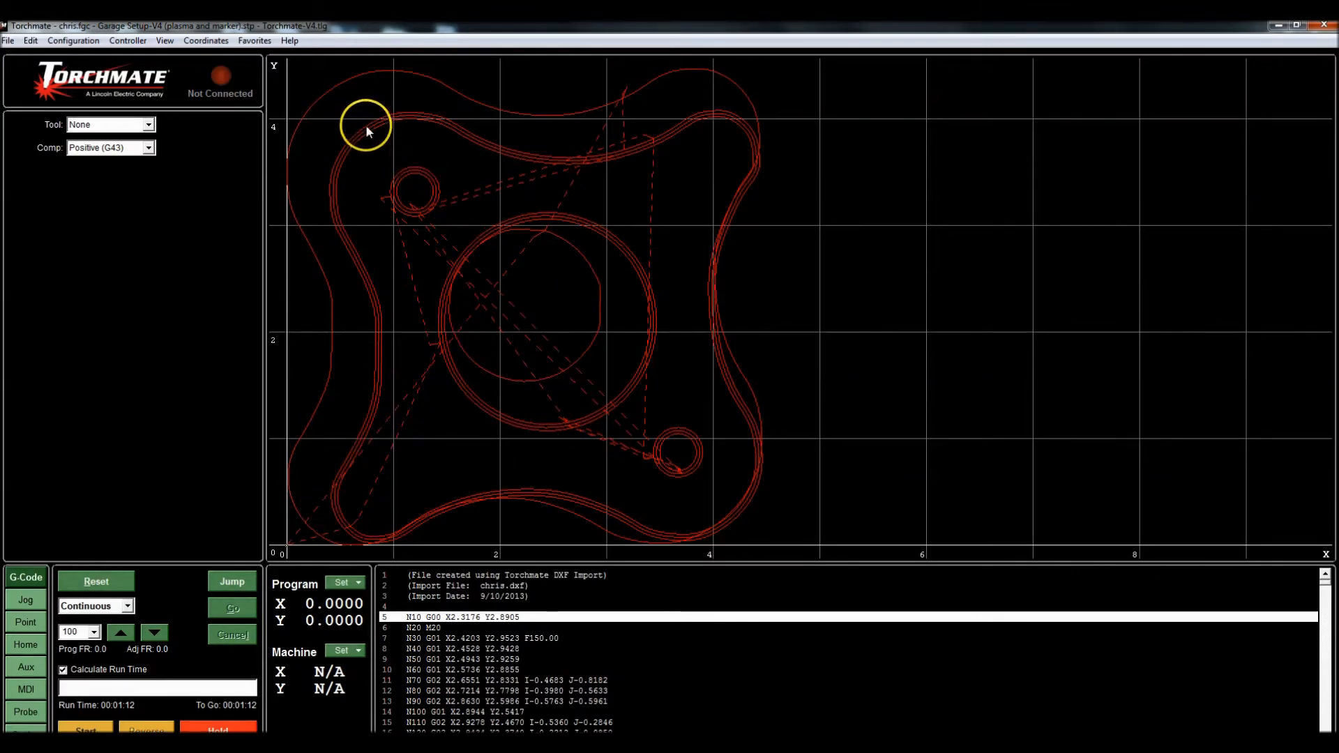
mouse_move(768, 157)
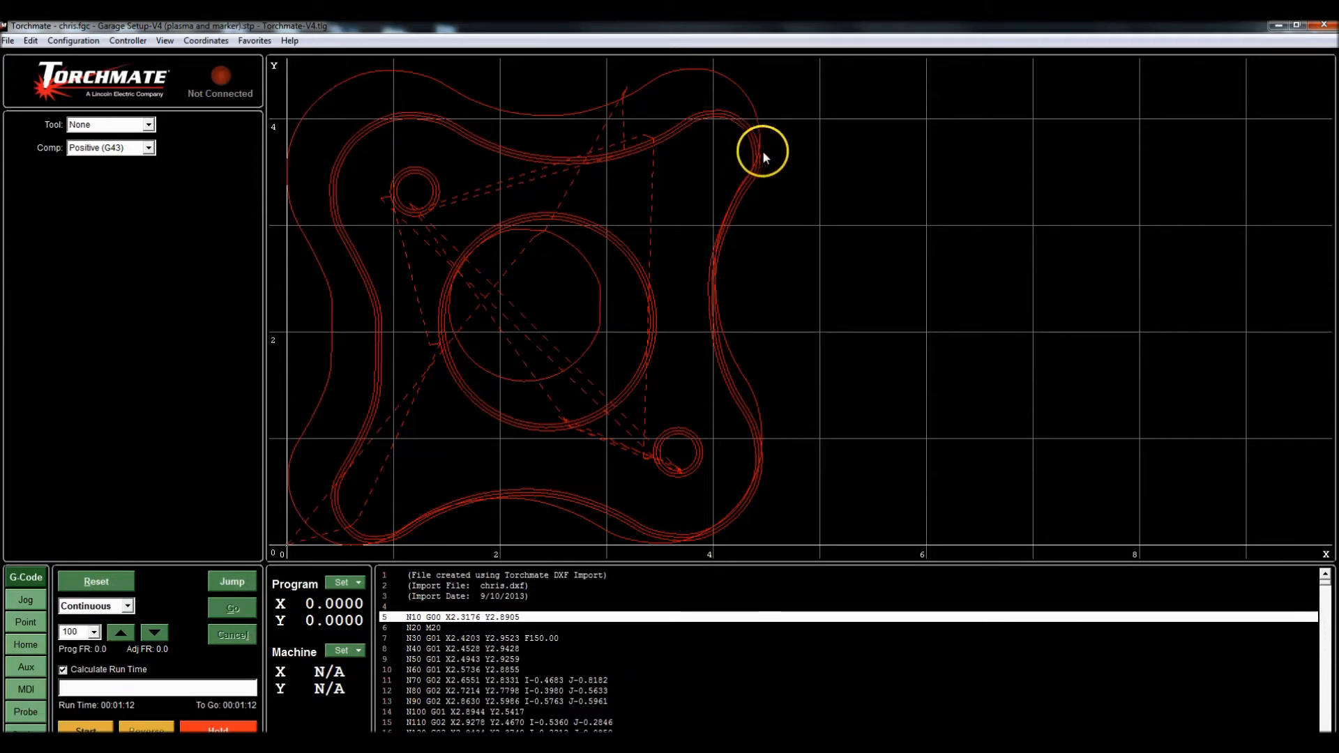
mouse_move(1018, 327)
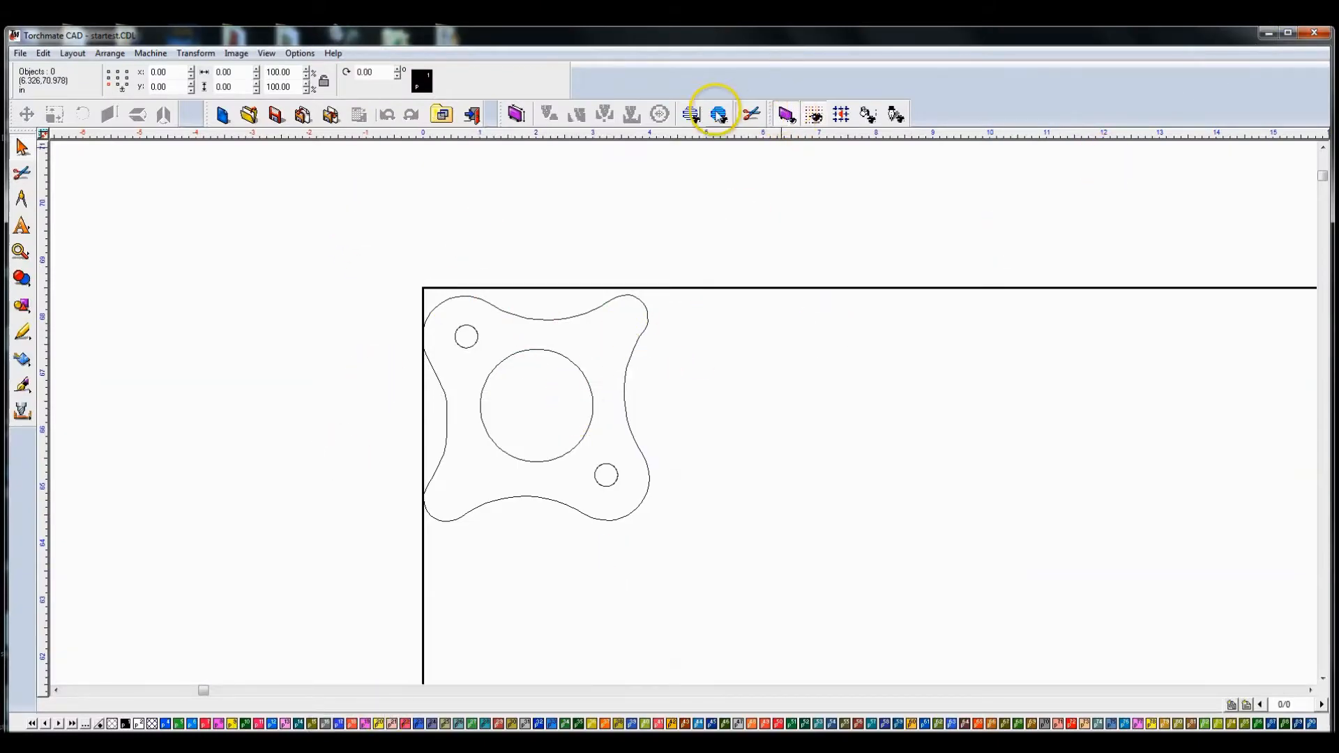
mouse_move(718, 113)
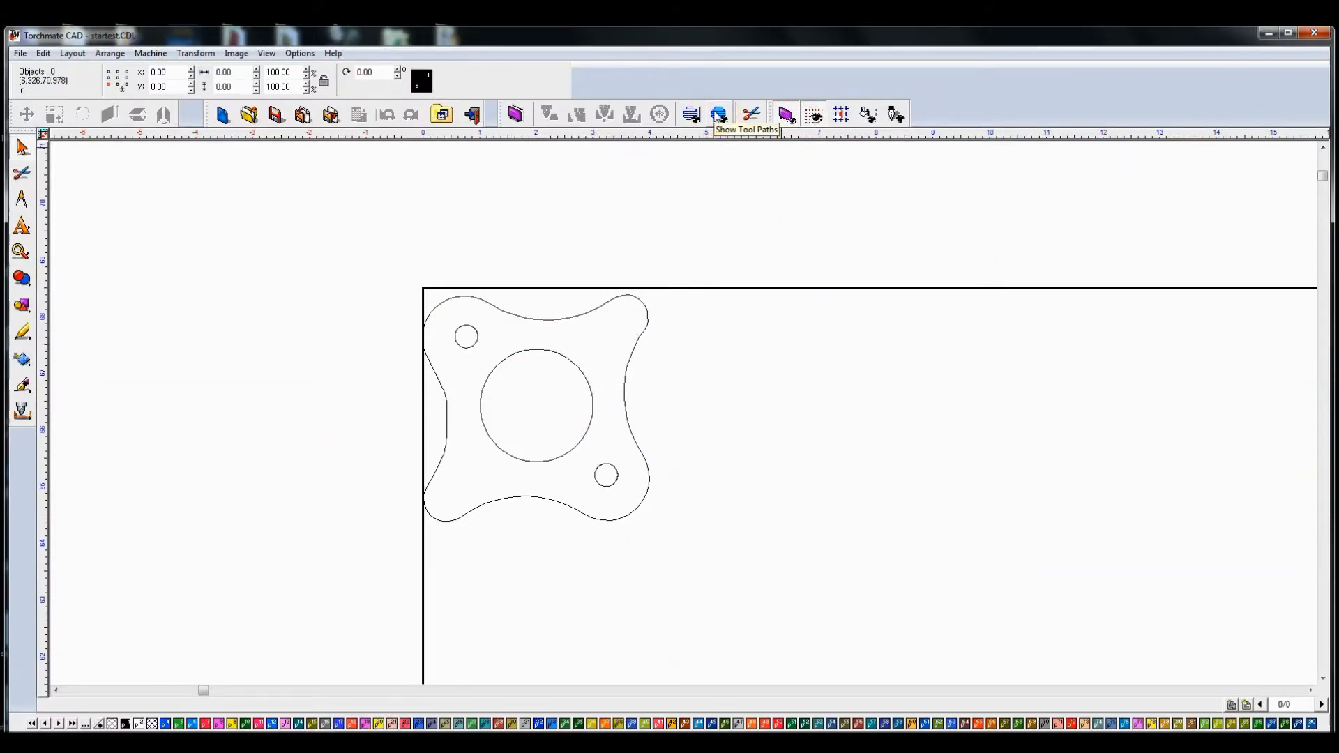
Show the part's tool paths, revealing several overlapping cut paths around the outline and holes
left_click(719, 113)
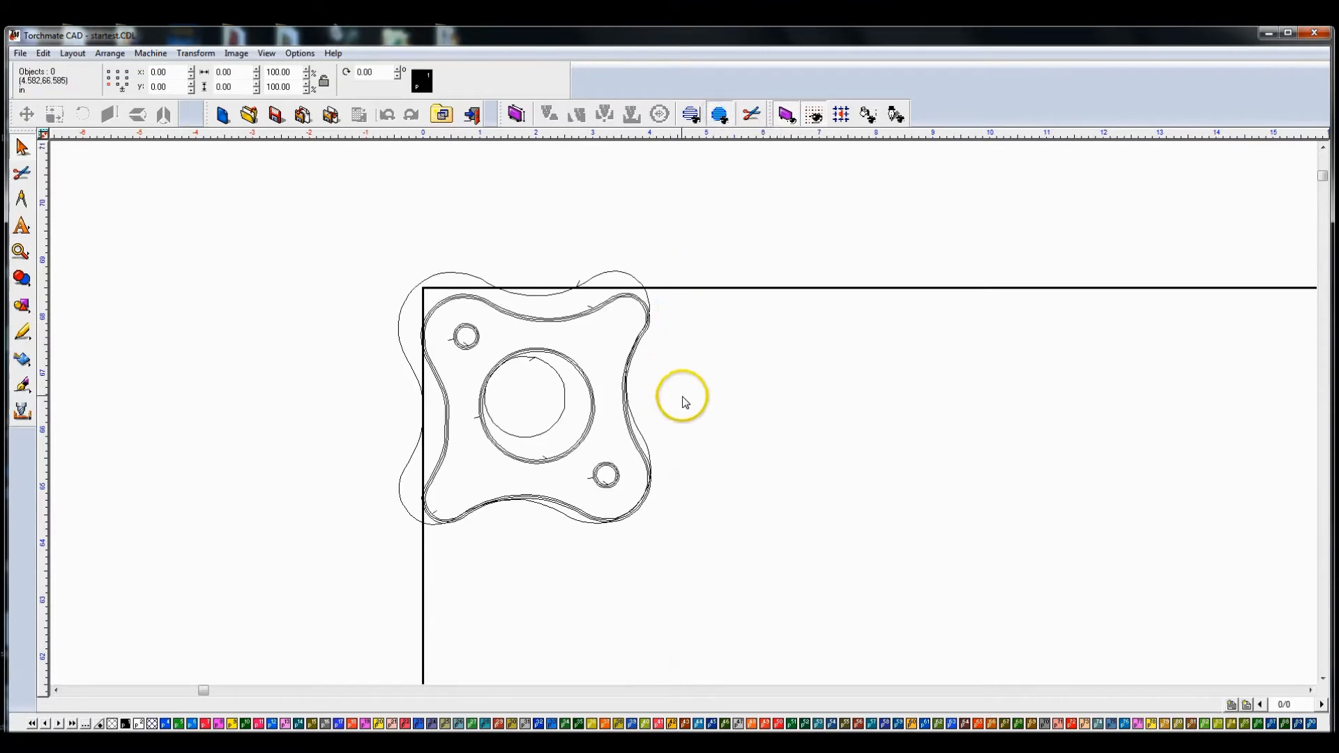
mouse_move(510, 333)
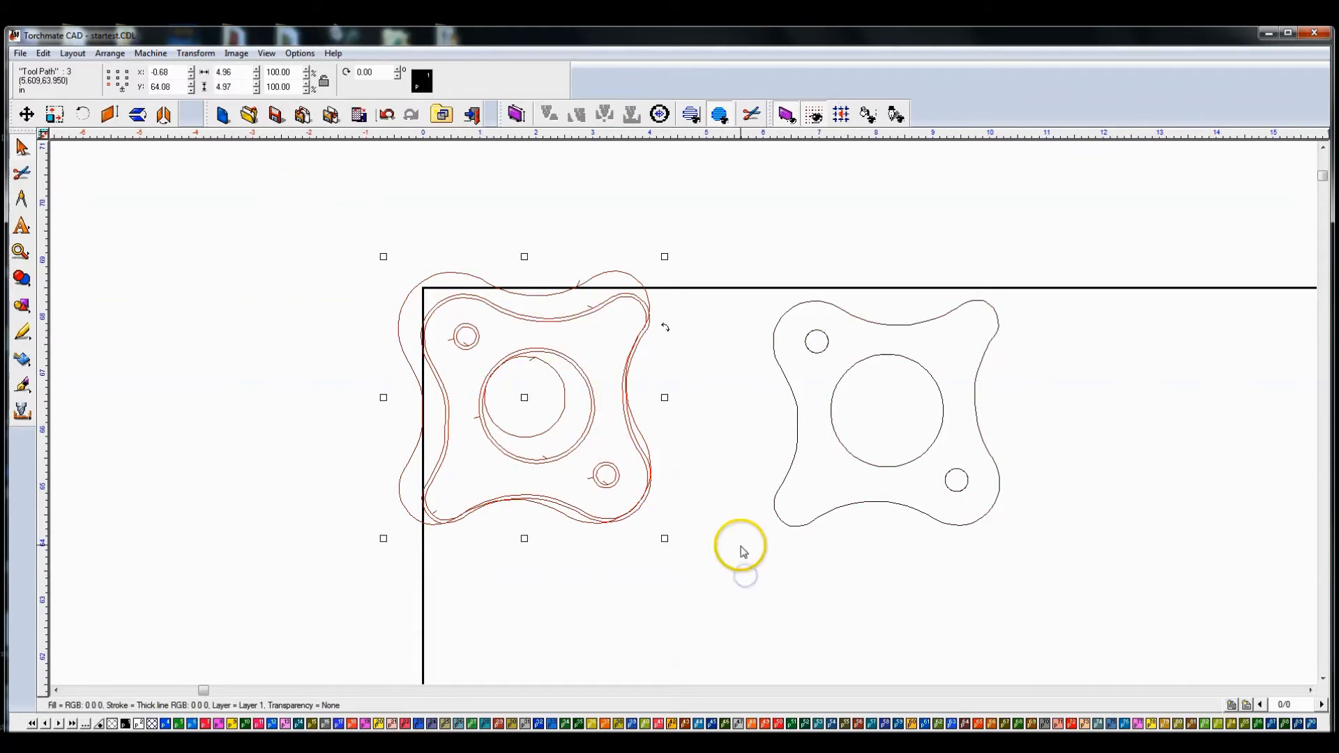
mouse_move(902, 396)
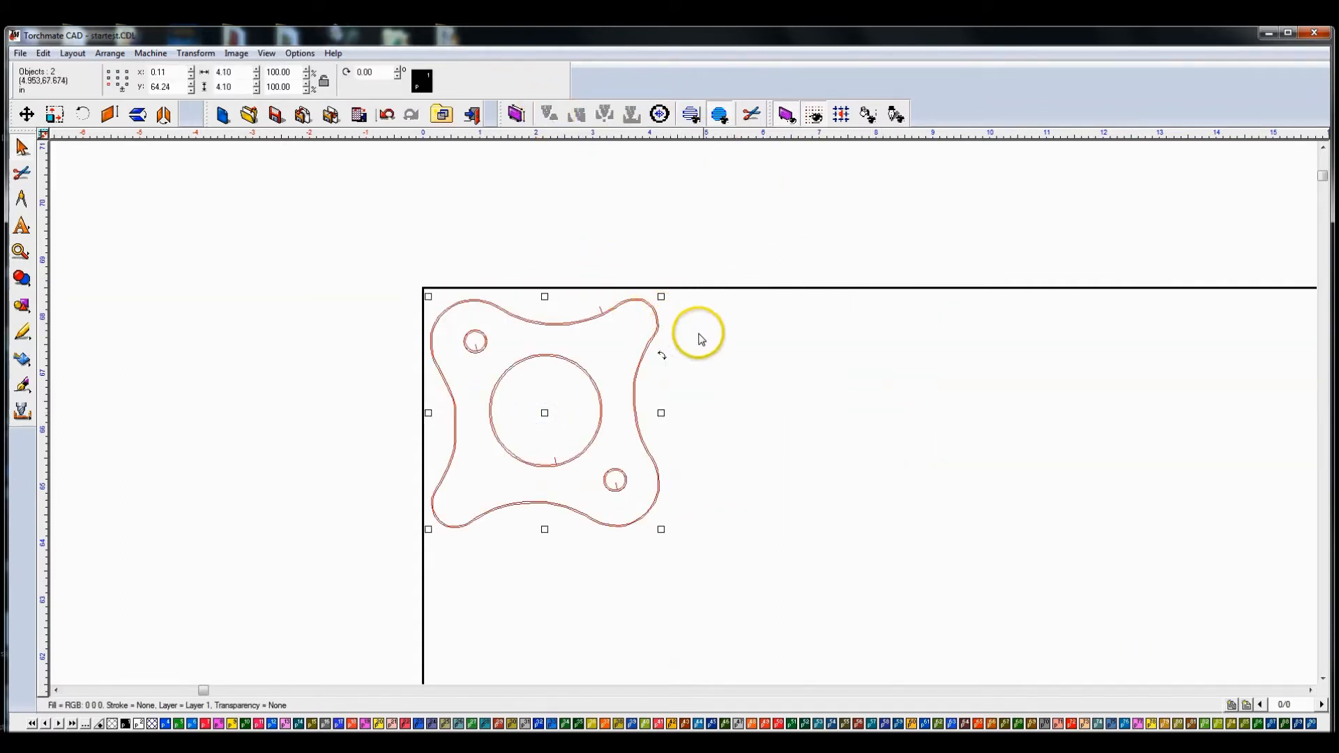
mouse_move(719, 113)
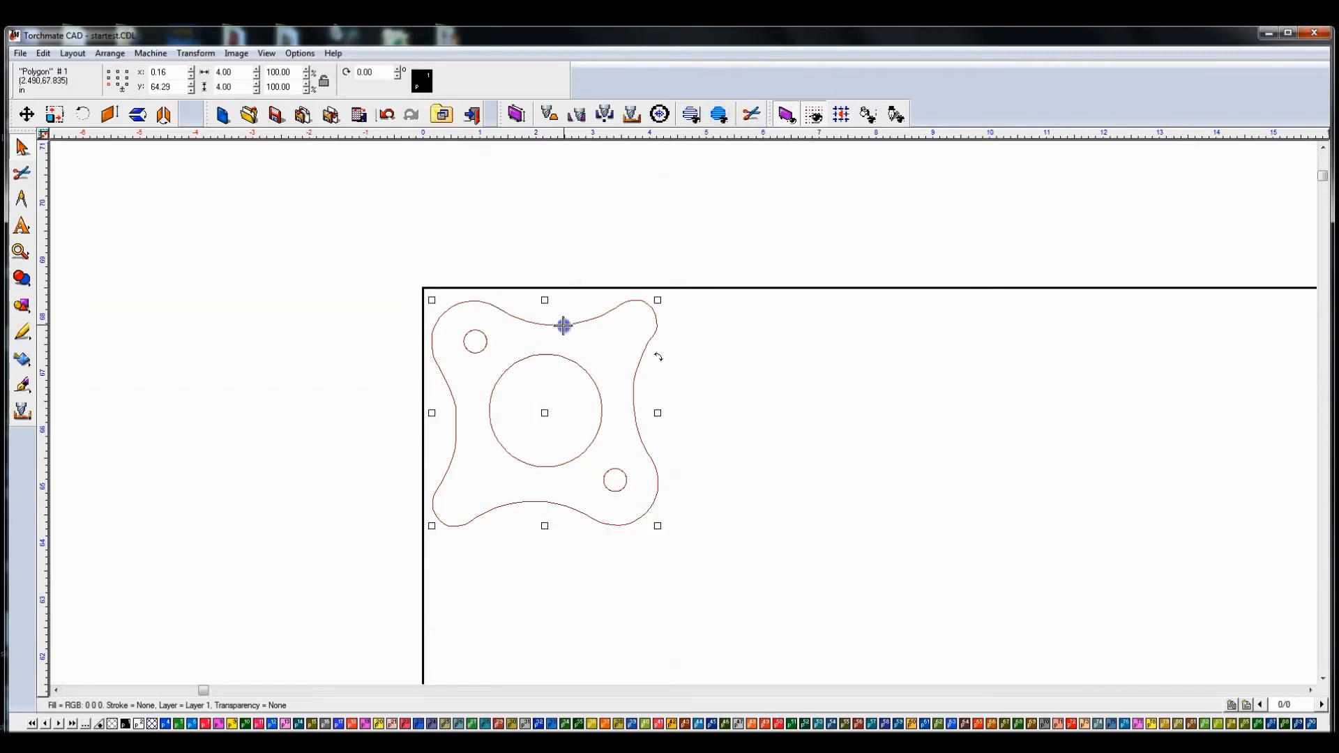
Delete the leftover polygon outline and select the part's remaining tool path
key("Delete")
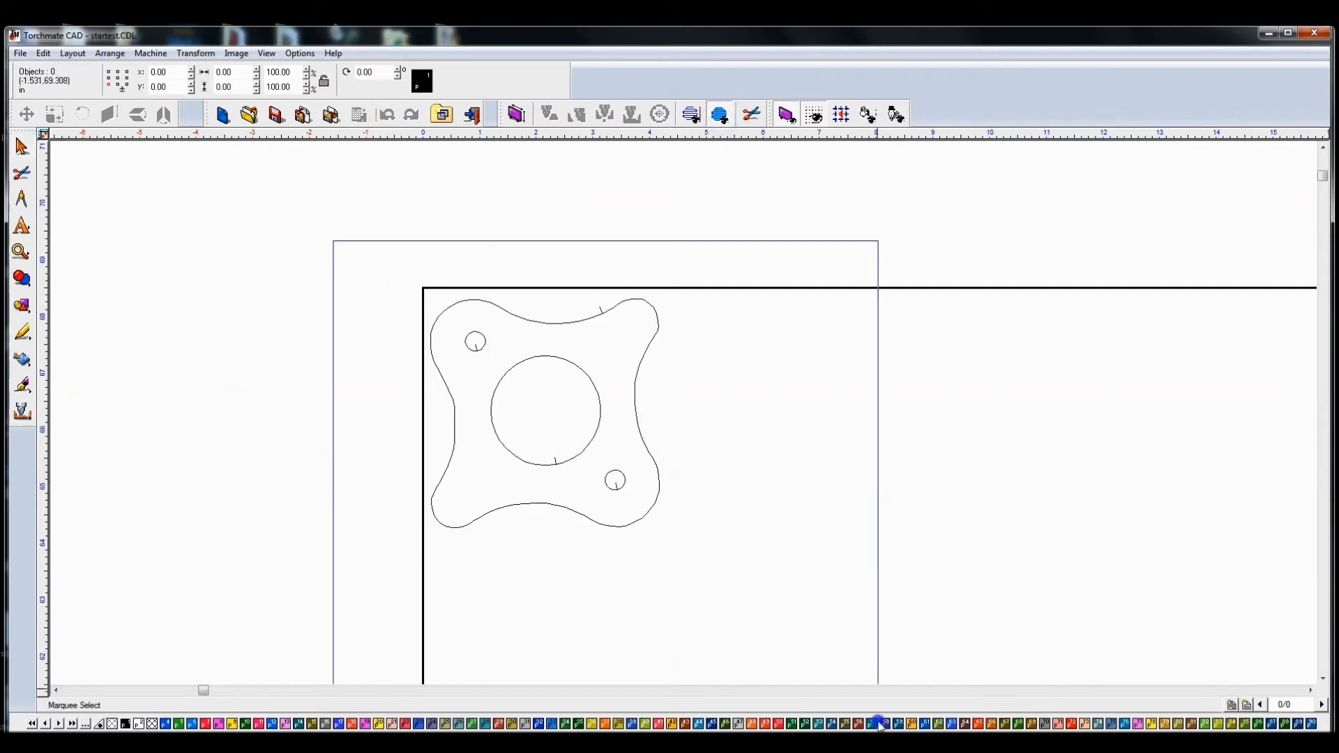
left_click(543, 406)
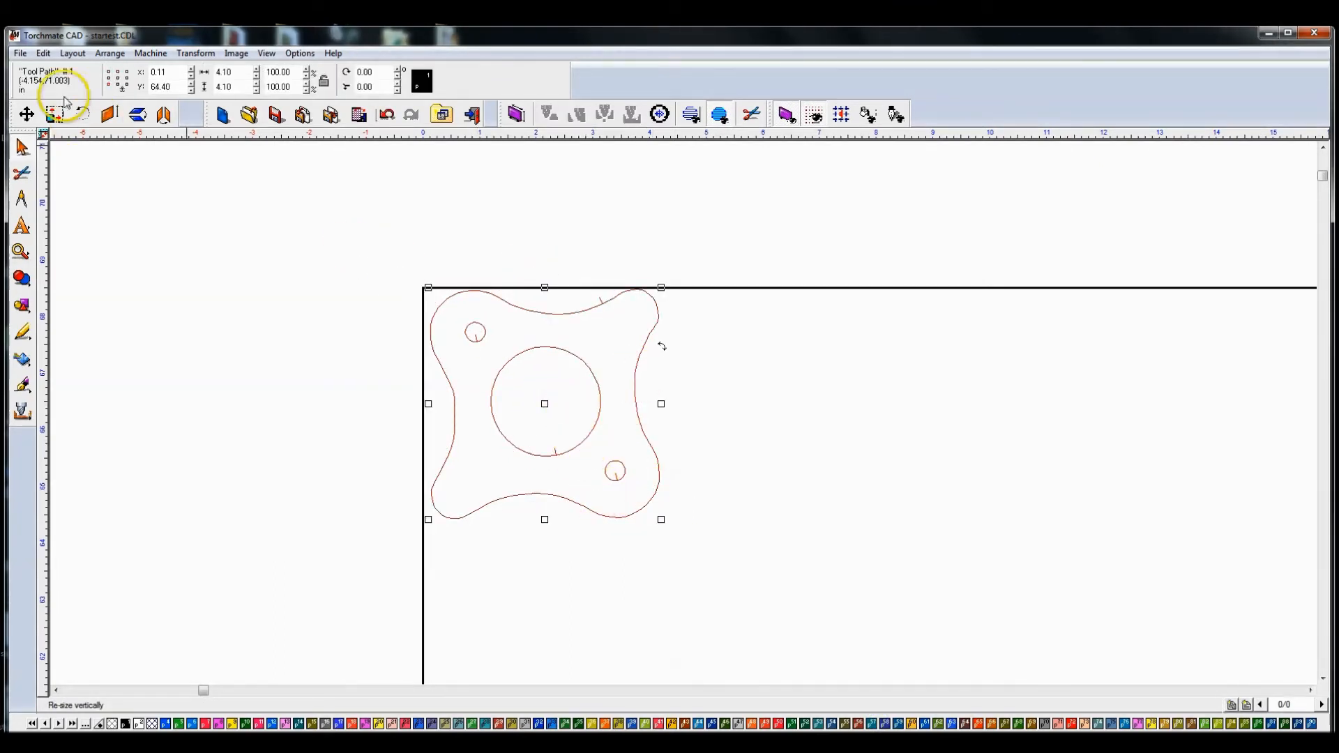
Export the drawing to the desktop as DXF file 'chris'
left_click(21, 53)
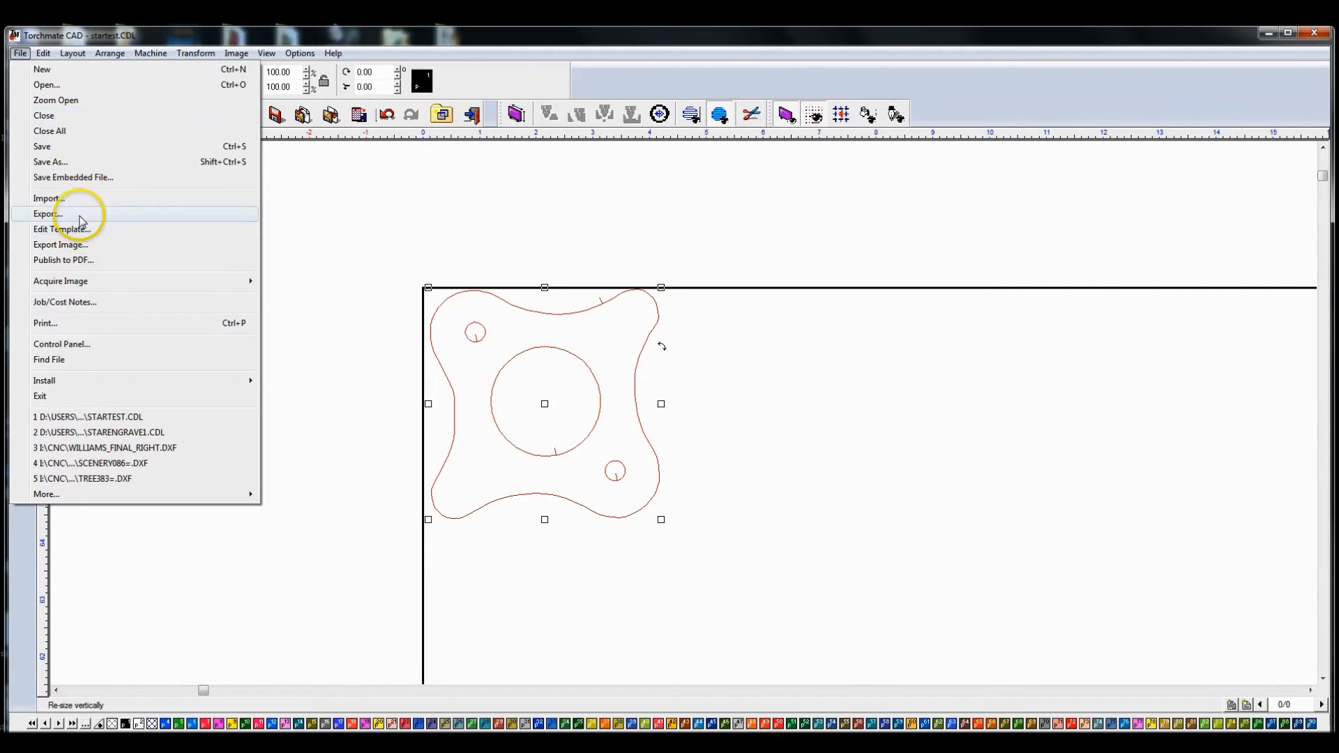
left_click(43, 213)
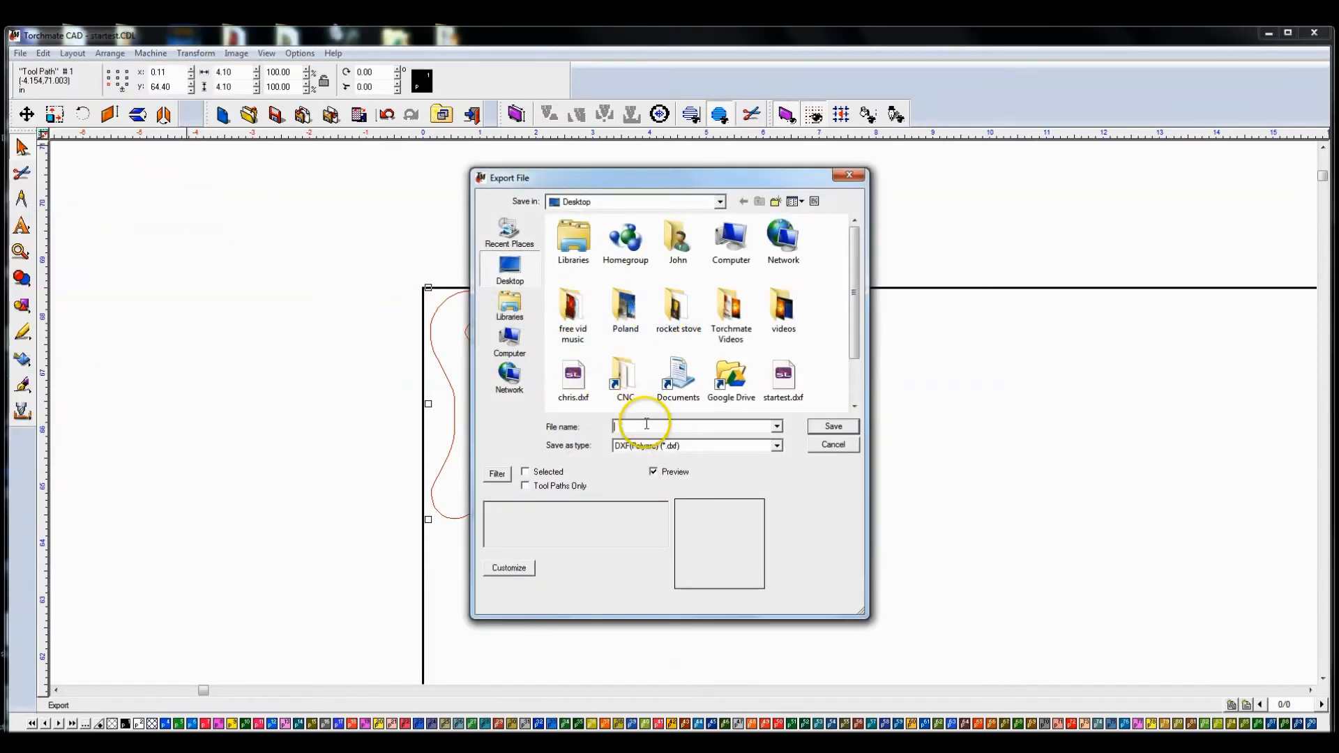
type("chris")
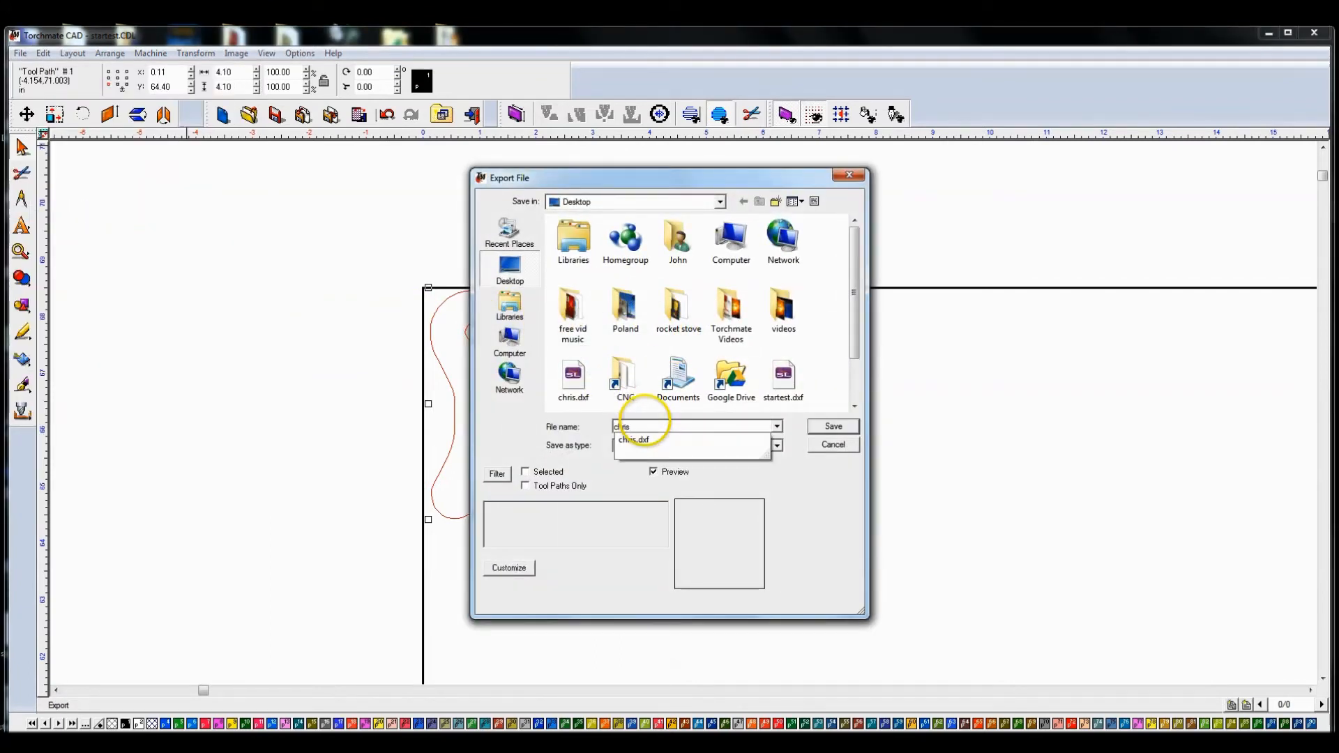
left_click(833, 426)
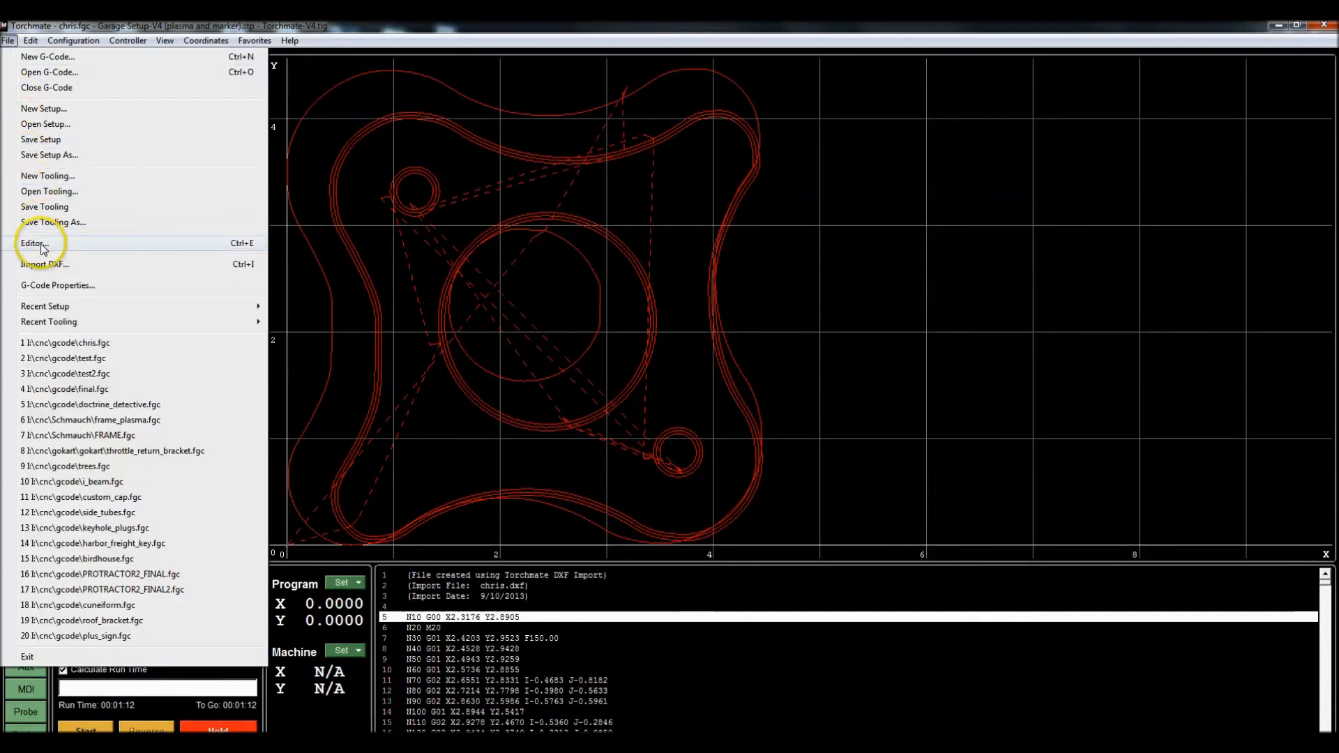
Import the 'chris' DXF, choose tool #1 - Plasma, and start the preview run
left_click(43, 264)
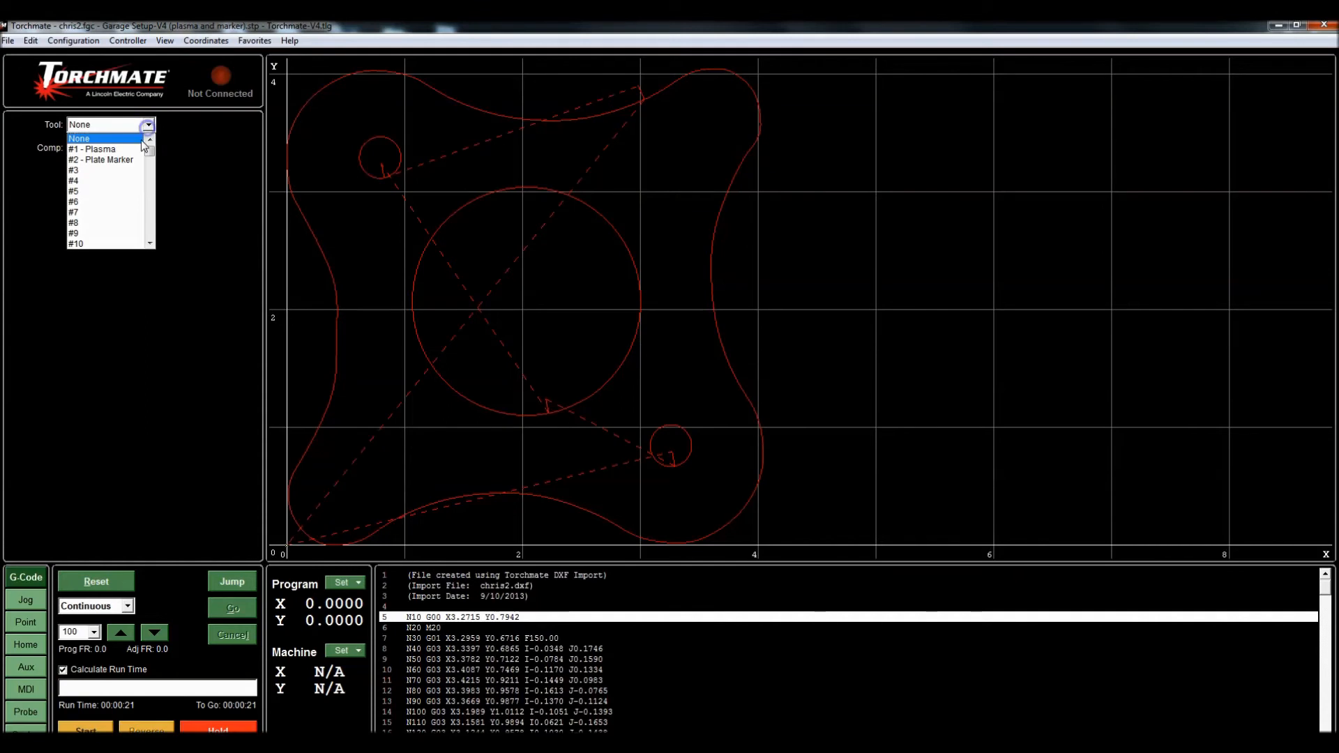
left_click(83, 151)
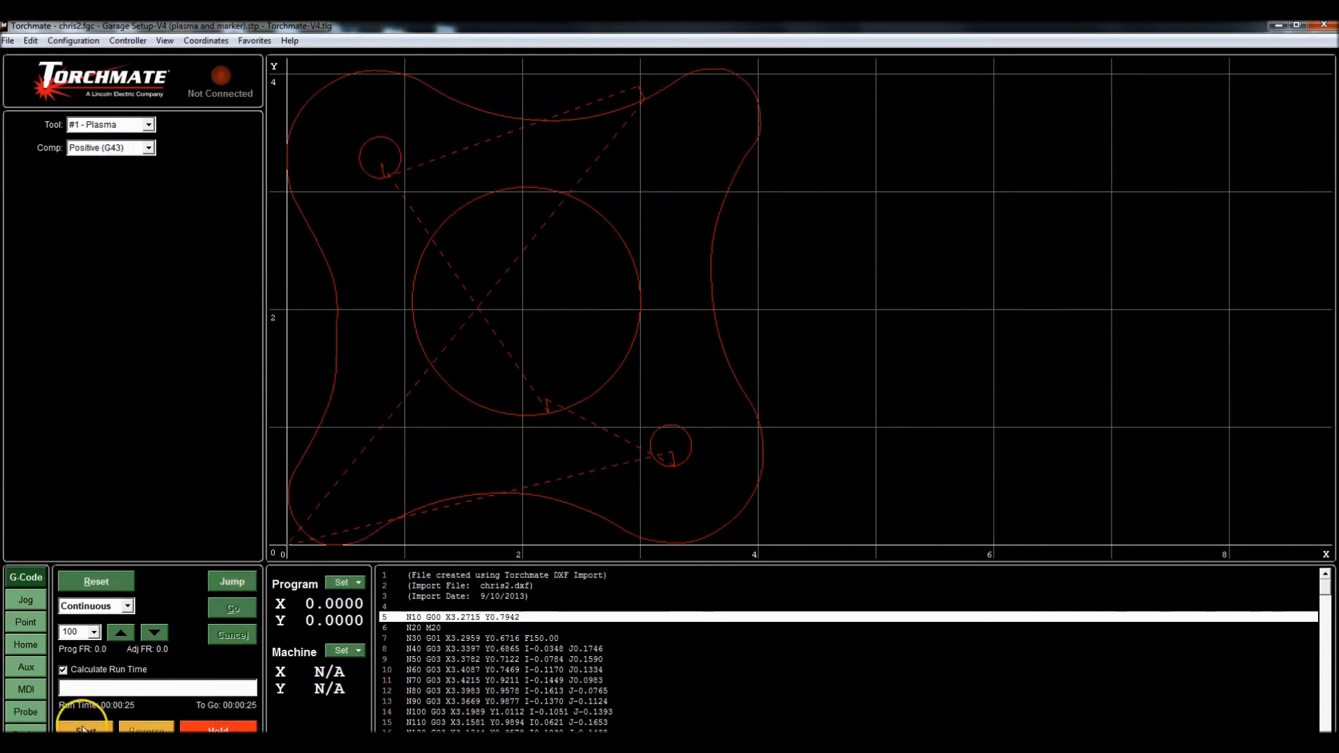
left_click(82, 729)
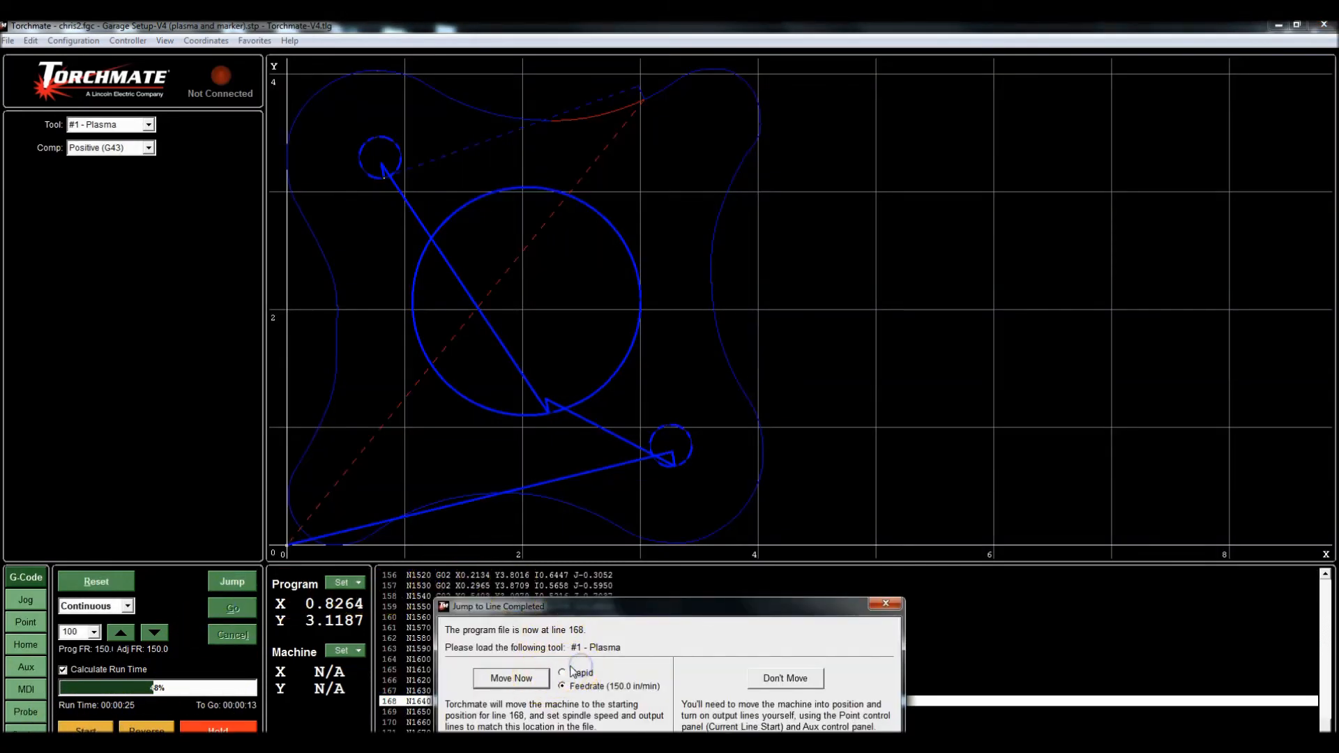
Dismiss the Jump to Line Completed notice after the simulated cut run
left_click(510, 677)
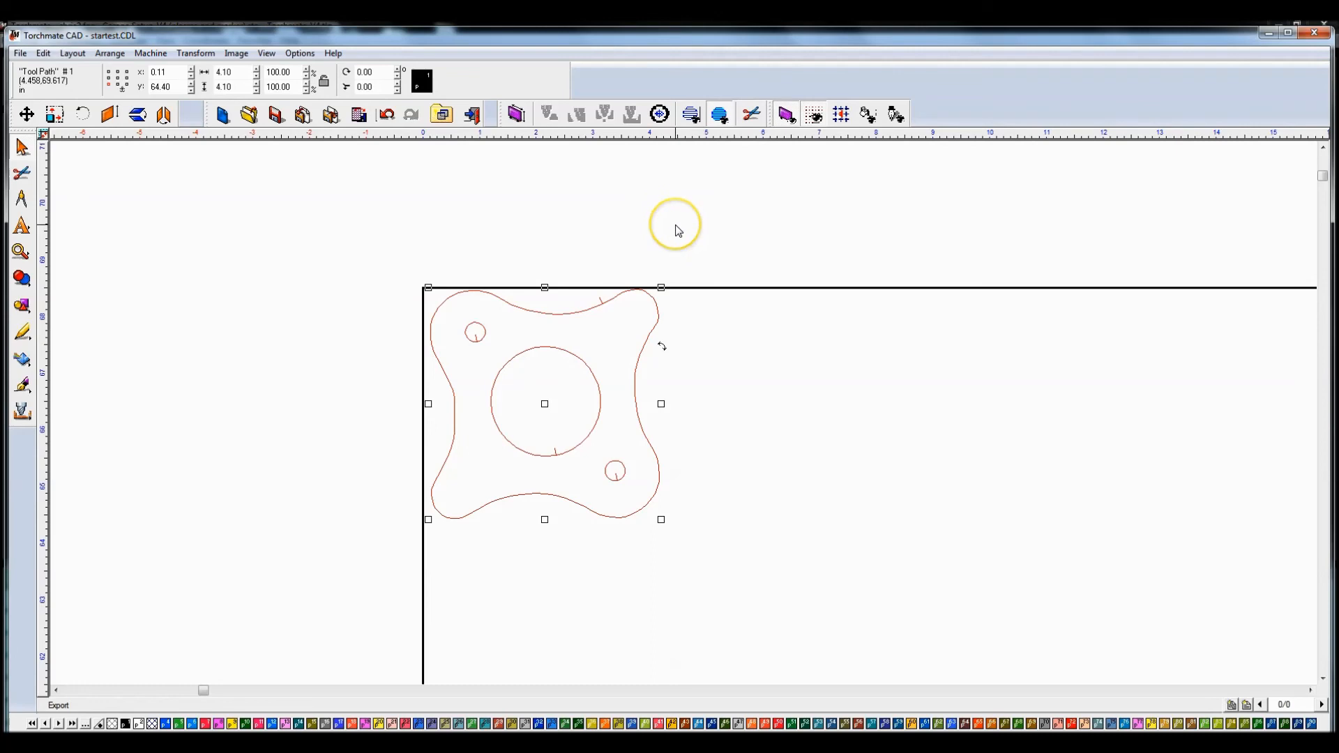
mouse_move(678, 230)
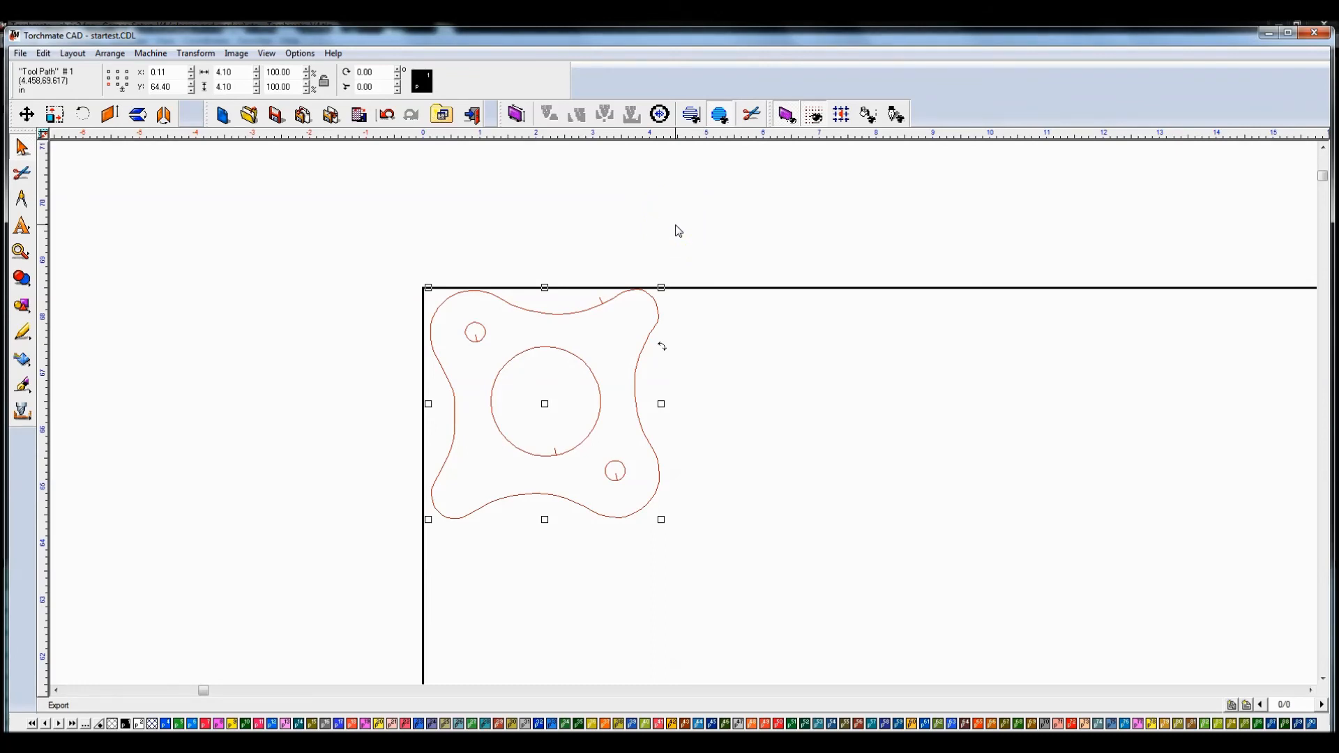